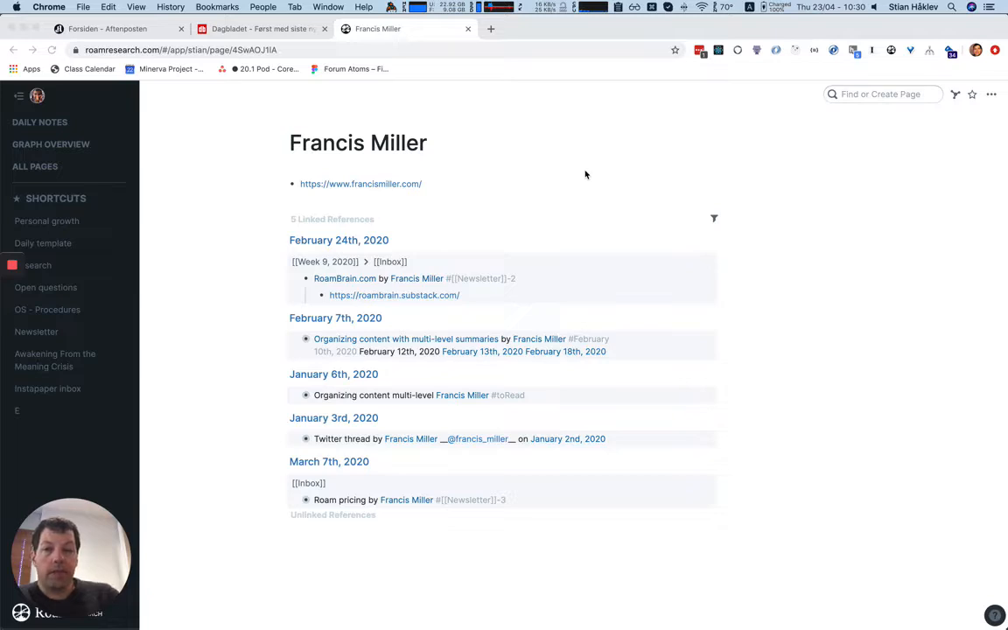
mouse_move(461, 197)
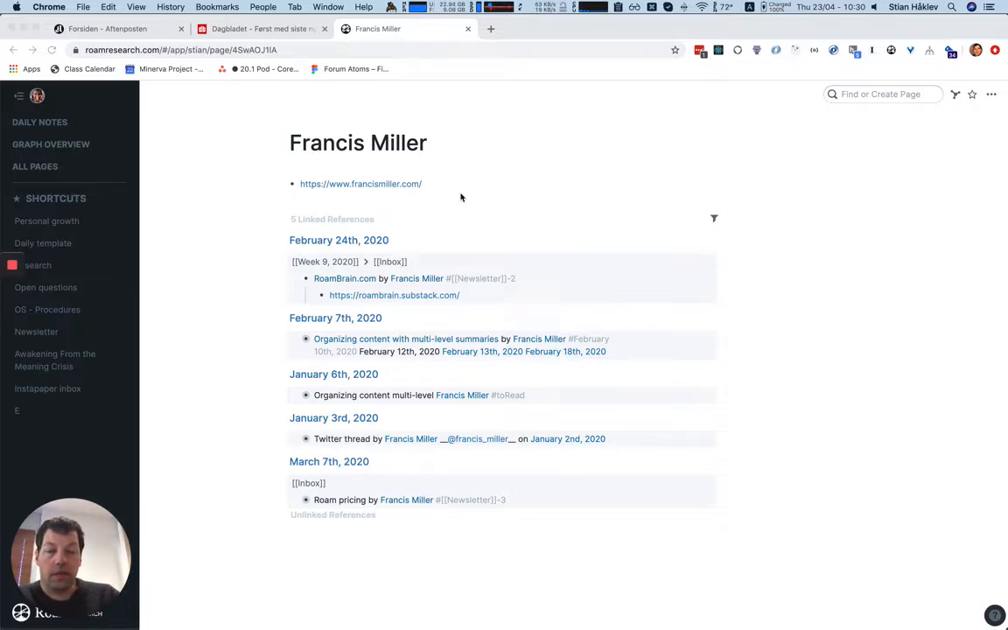
mouse_move(428, 127)
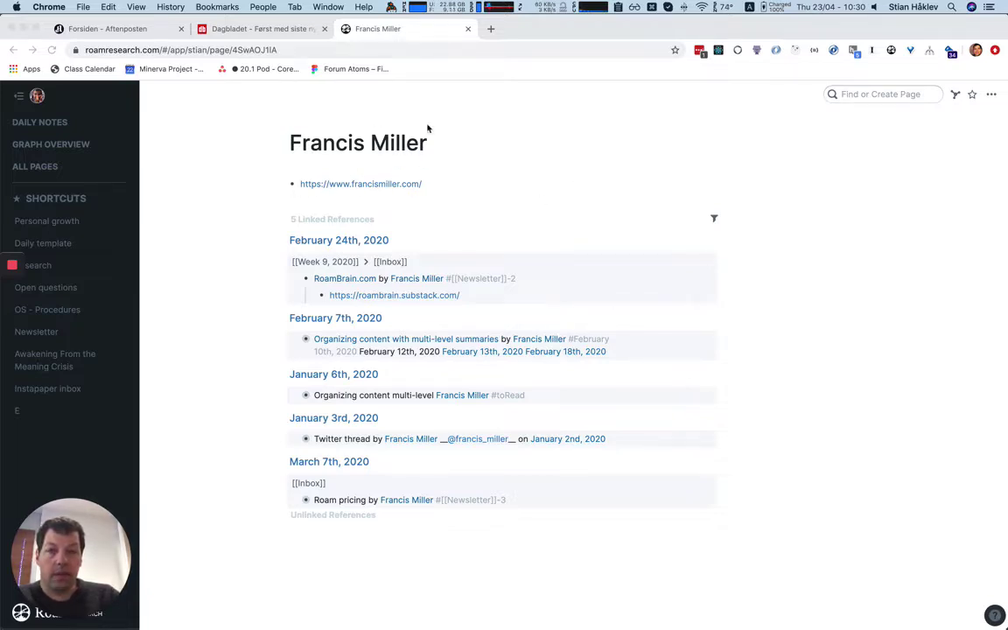
mouse_move(458, 302)
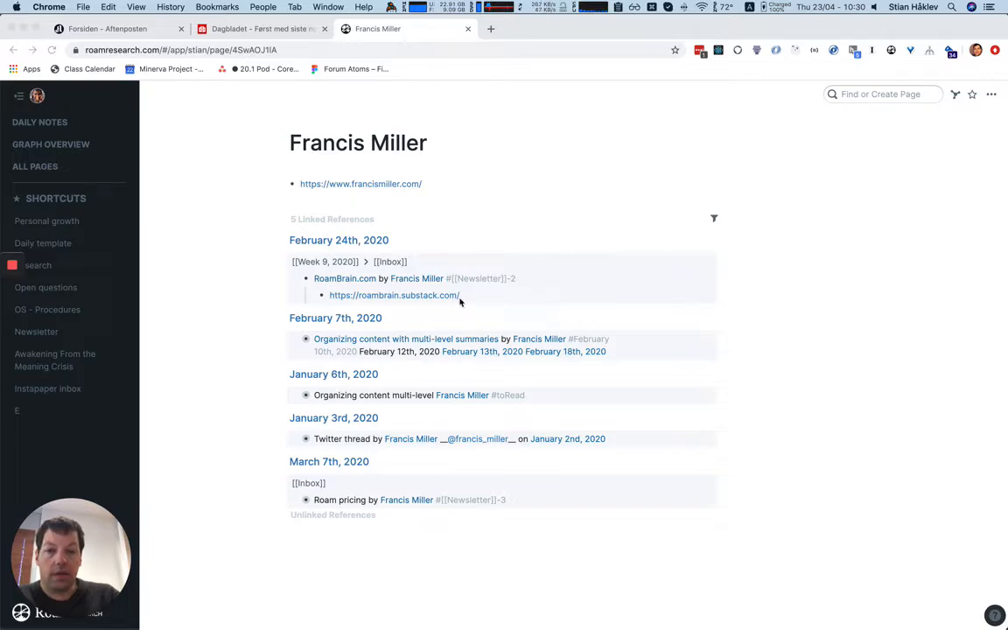
mouse_move(325, 278)
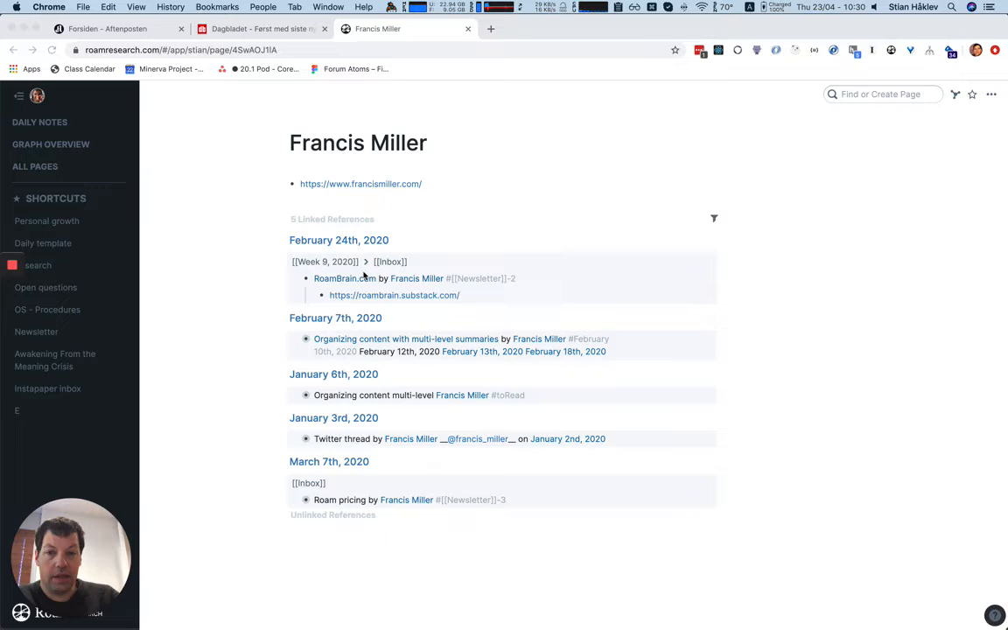
mouse_move(349, 269)
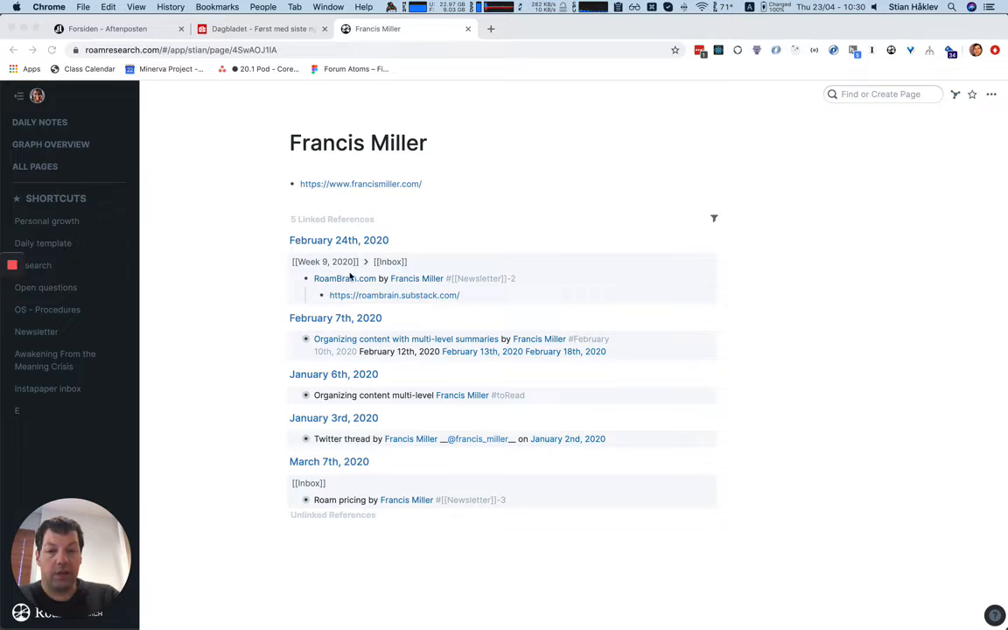
mouse_move(430, 282)
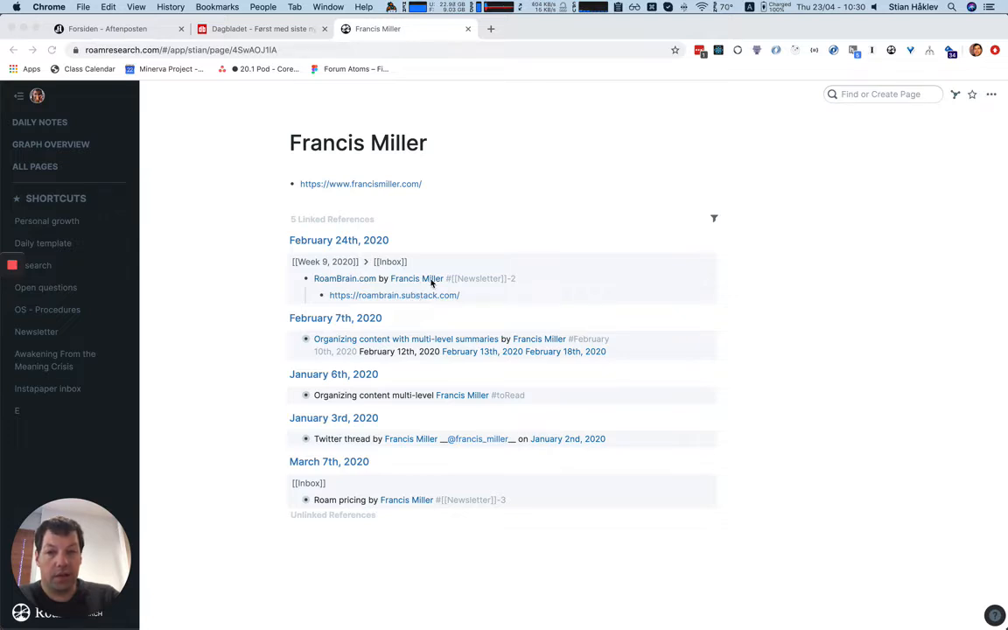
mouse_move(534, 290)
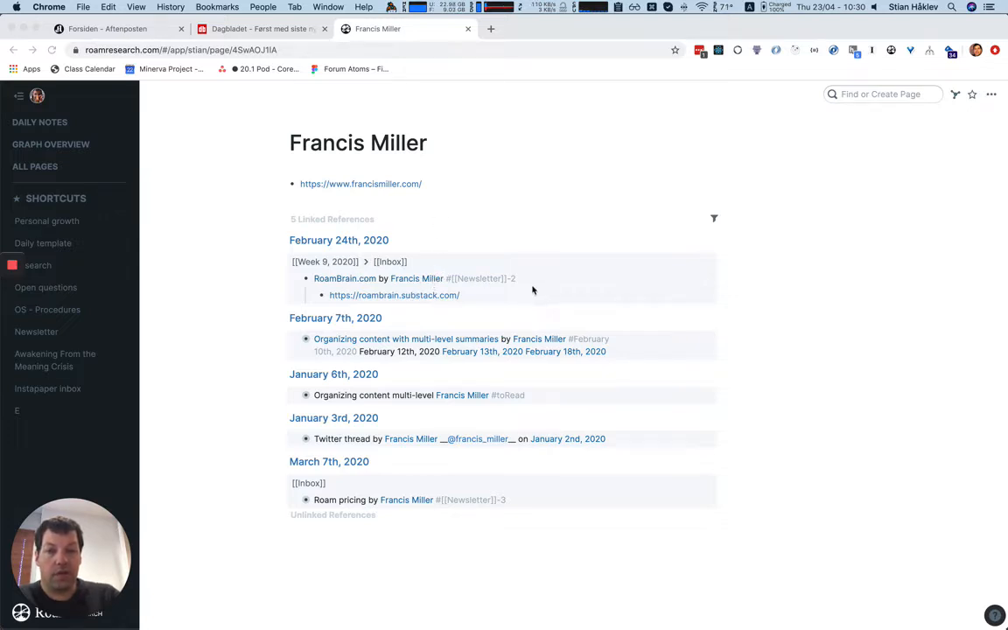
Go to the RoamBrain.com page and search Find or Create Page for 'instapa'
left_click(344, 279)
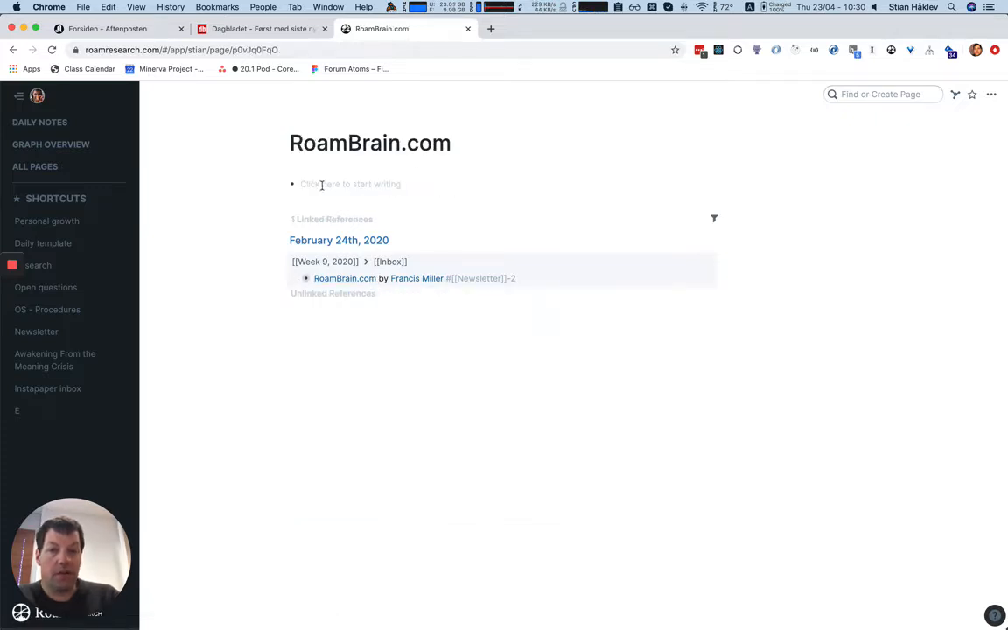
left_click(350, 183)
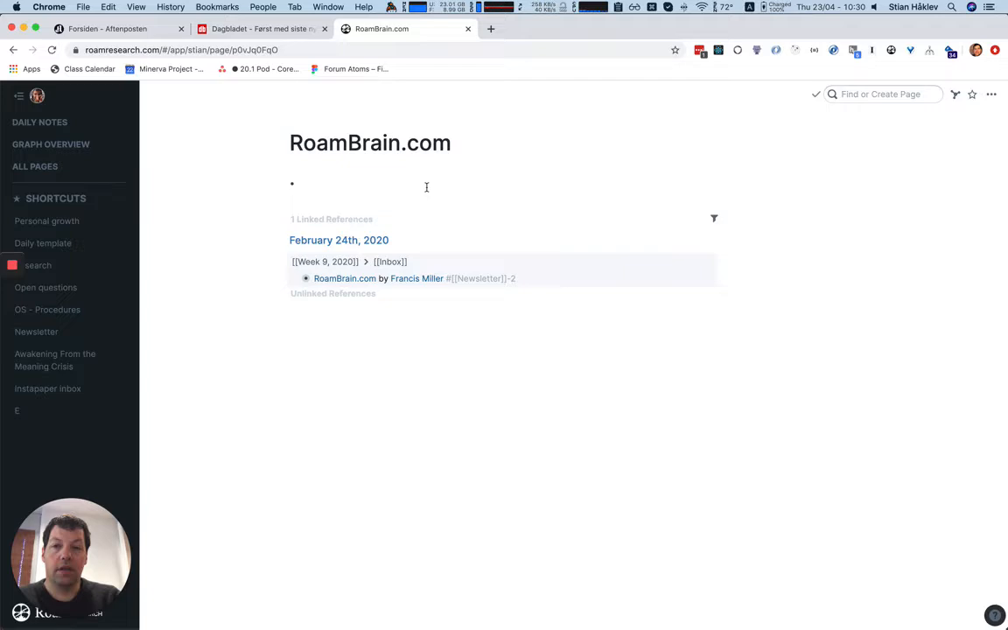
type("instapa")
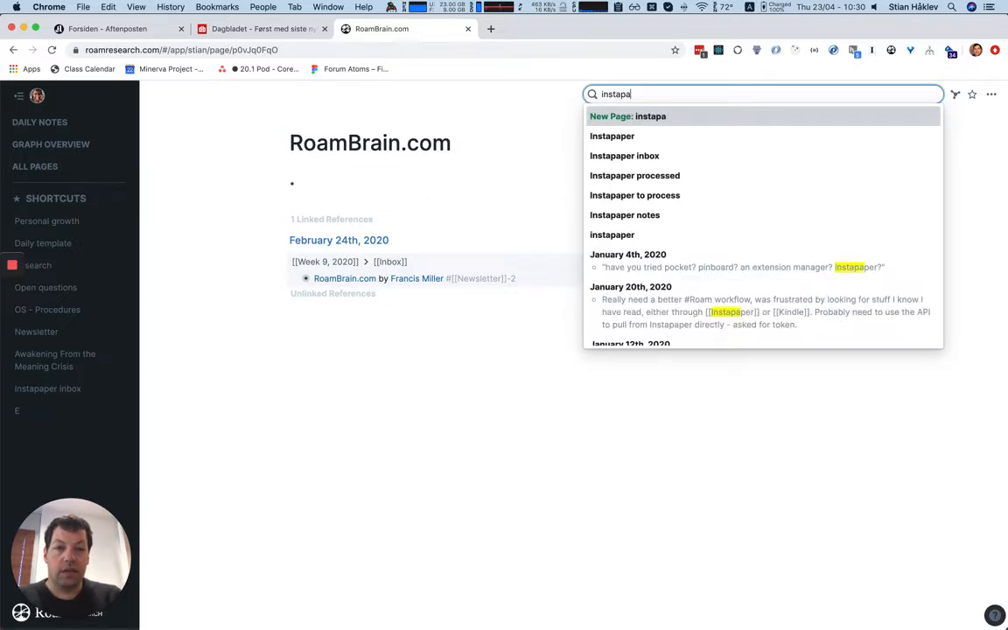
Choose 'Instapaper inbox' from the results to view its saved-article notes
left_click(624, 155)
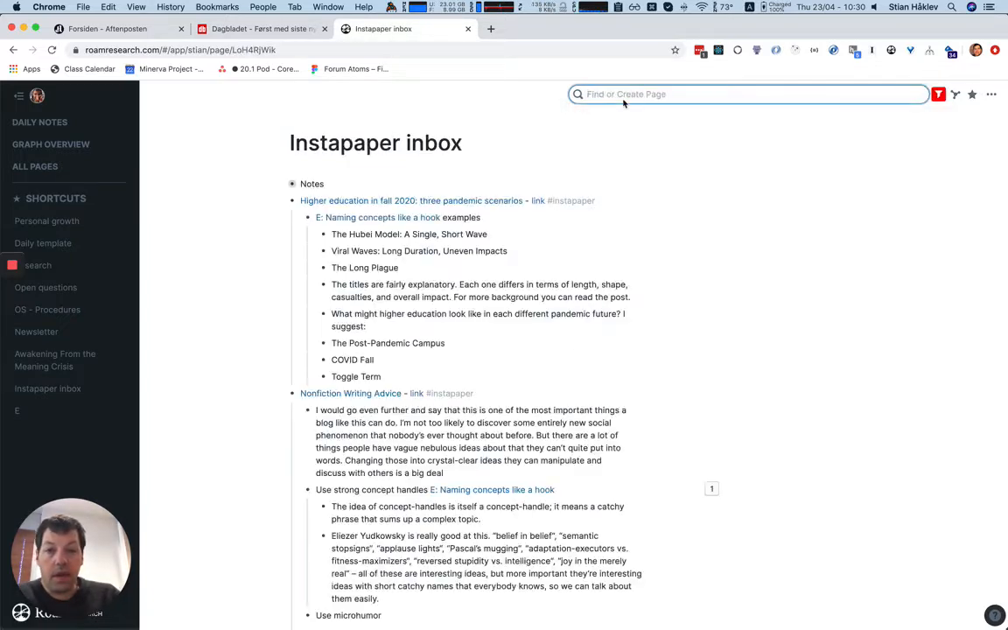
mouse_move(537, 200)
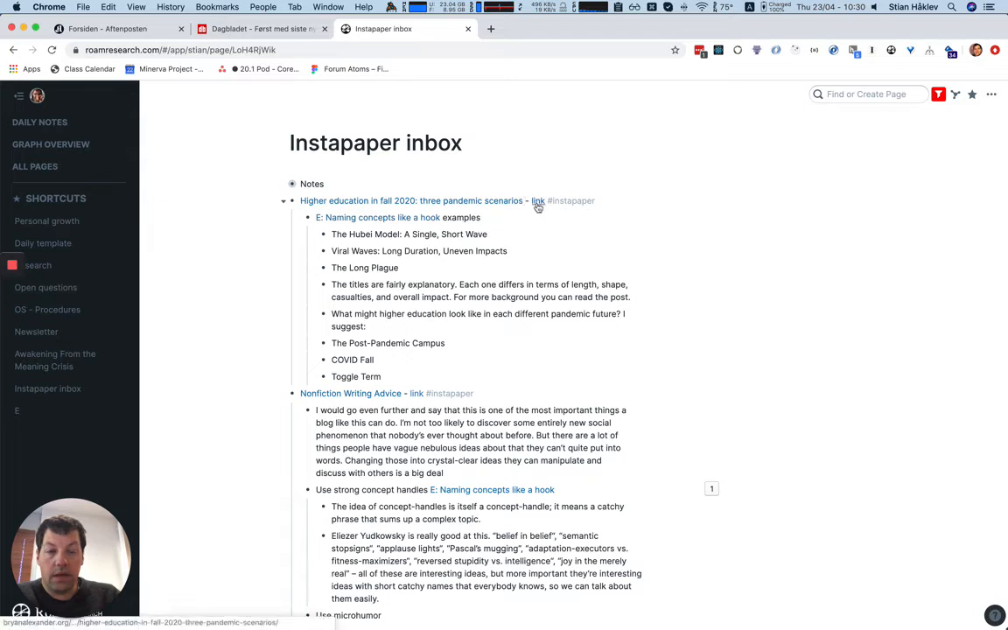
mouse_move(536, 201)
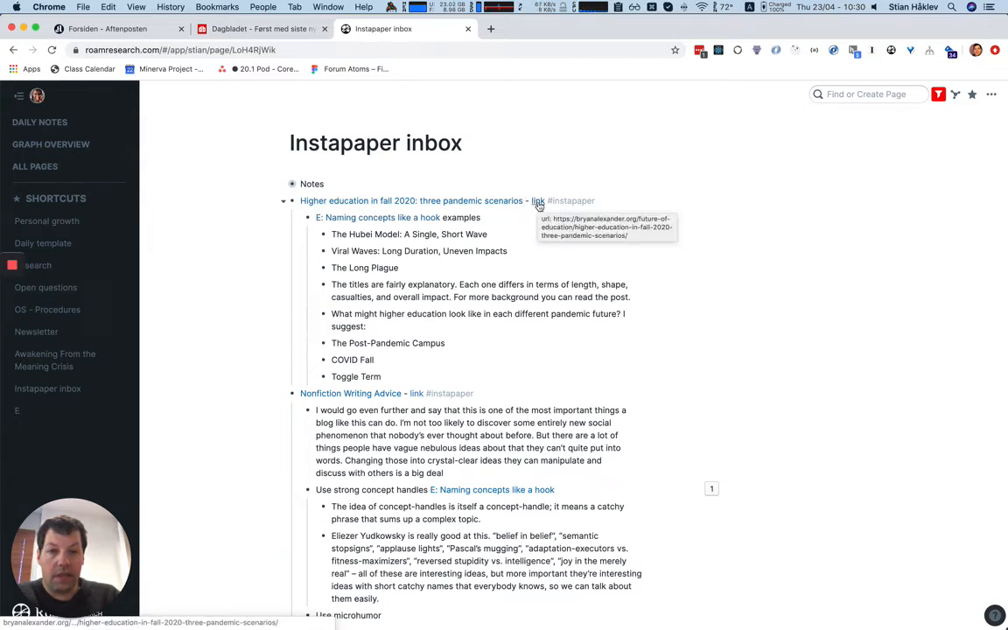
mouse_move(476, 213)
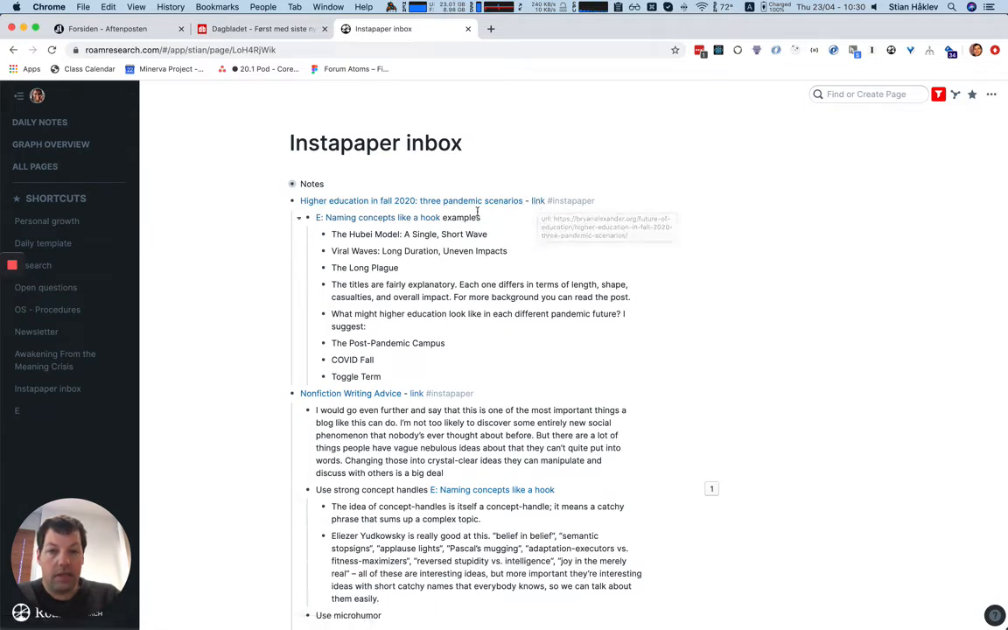
mouse_move(411, 201)
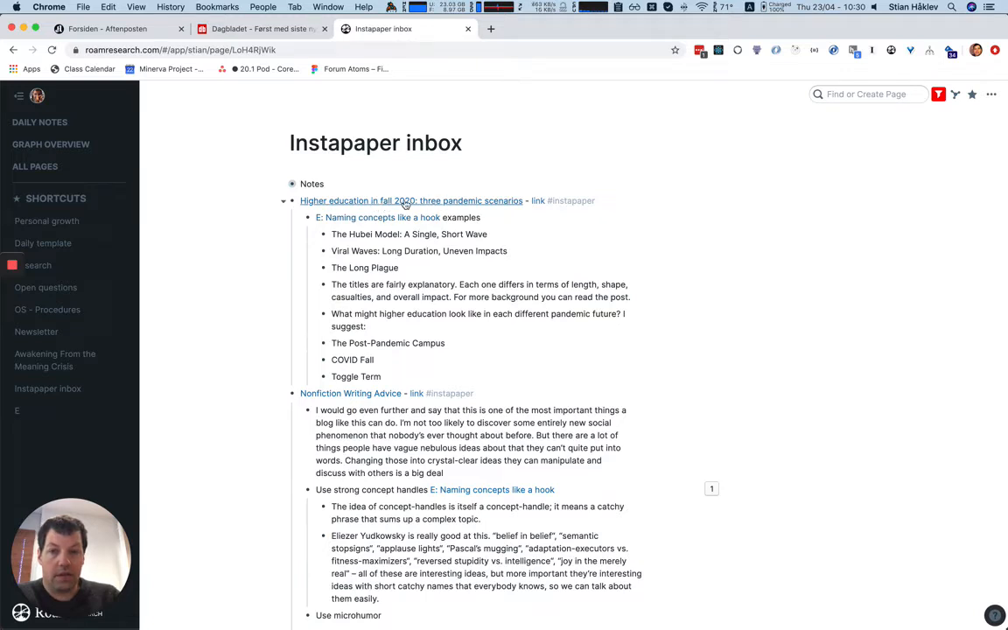
mouse_move(380, 204)
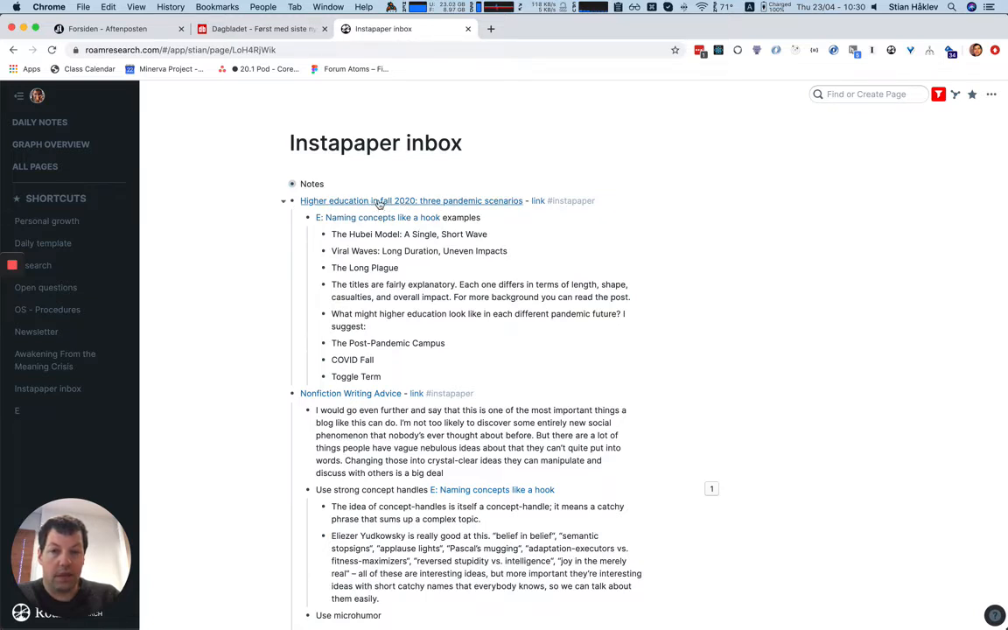
mouse_move(538, 201)
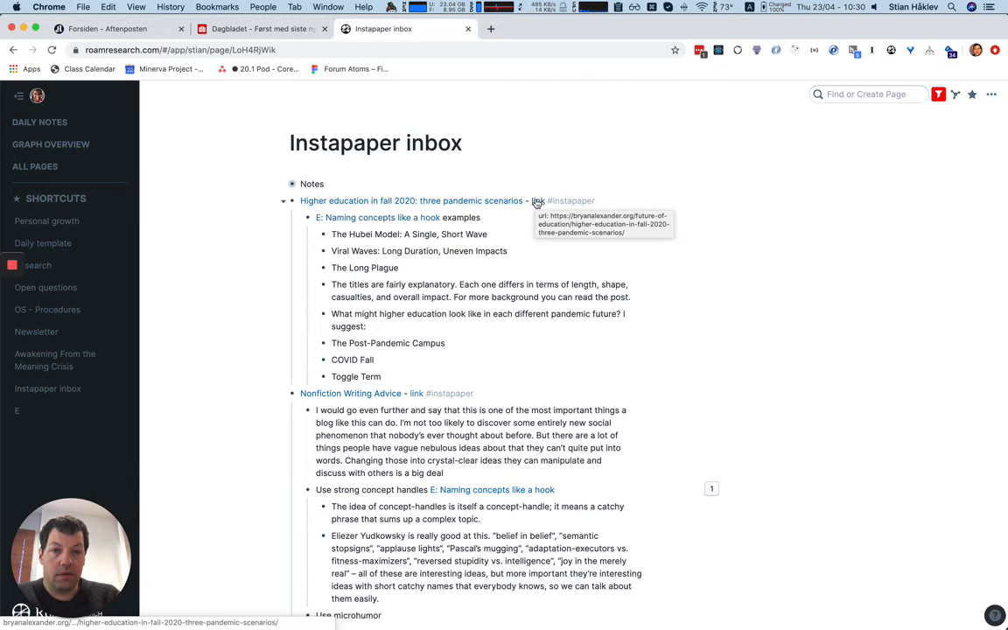
mouse_move(560, 189)
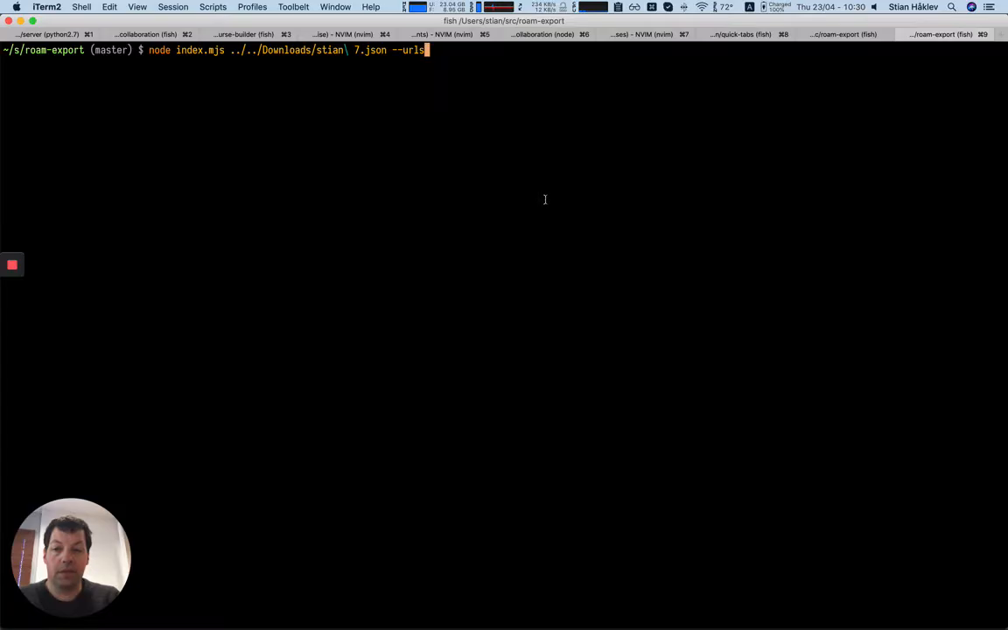
Run 'node index.mjs ../../Downloads/stian 7.json --urls' to list Roam page URLs
key("Return")
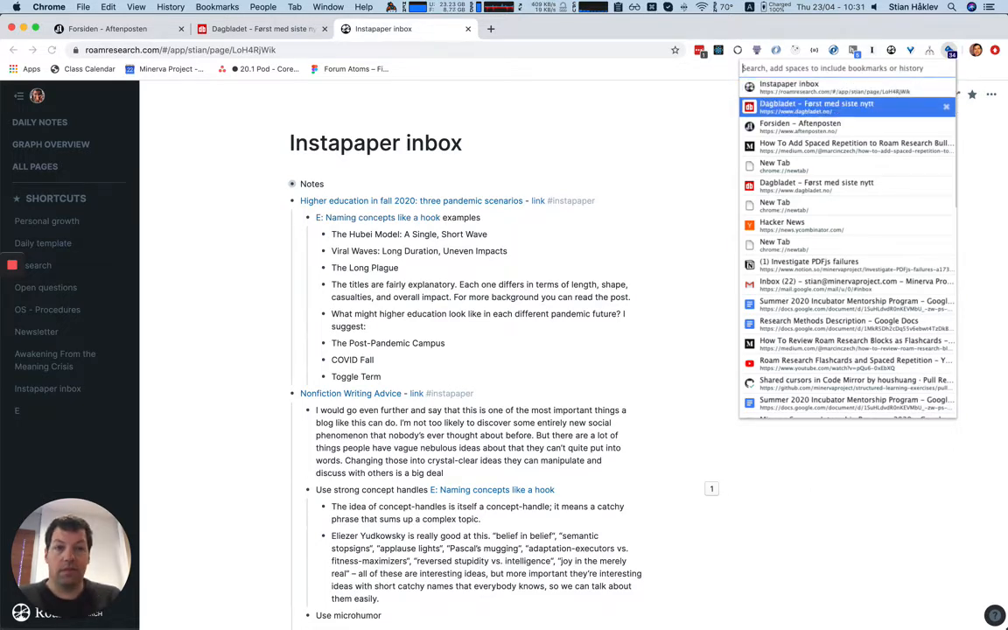
Switch to the Aftenposten tab via Quick Tabs, then search Quick Tabs for 'roam'
left_click(817, 107)
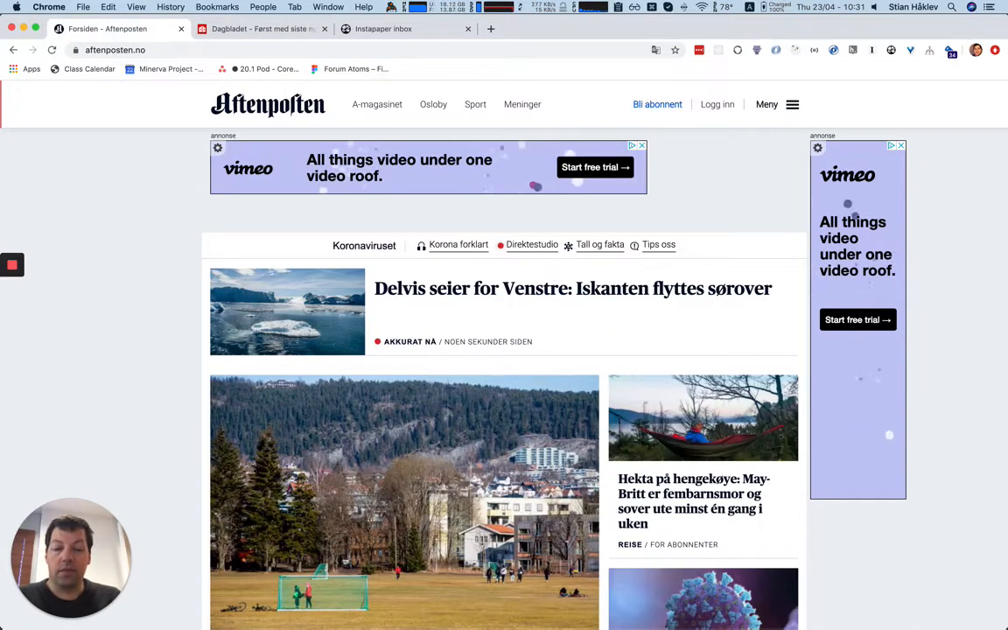
type("roam")
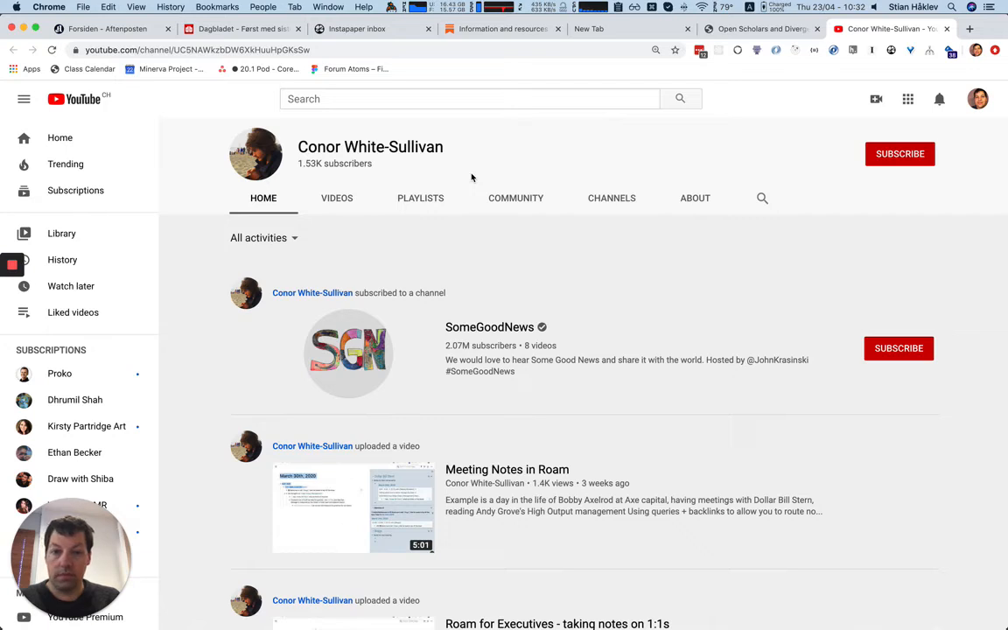
mouse_move(610, 180)
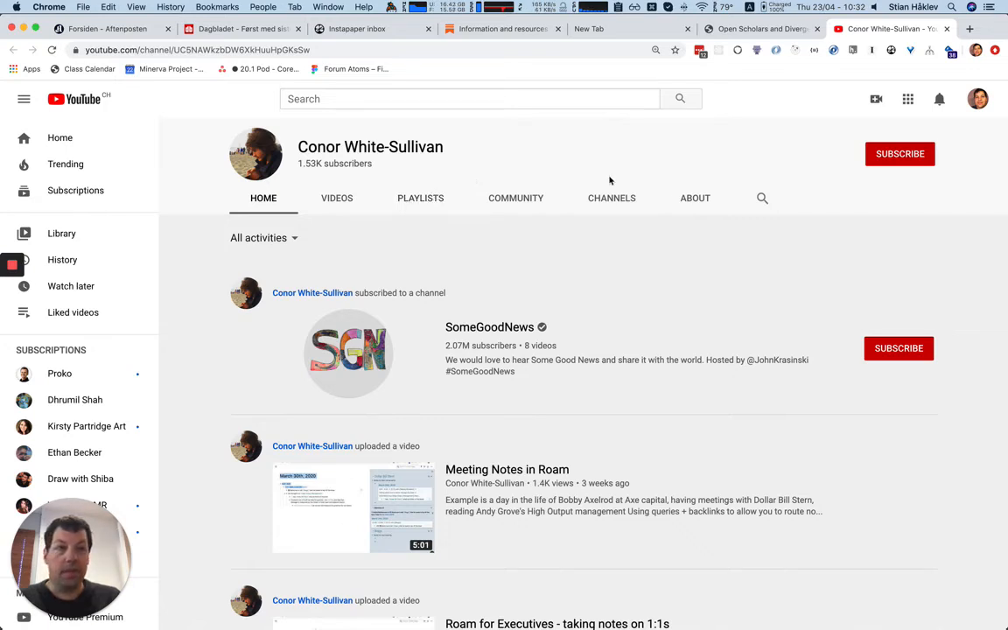
mouse_move(807, 167)
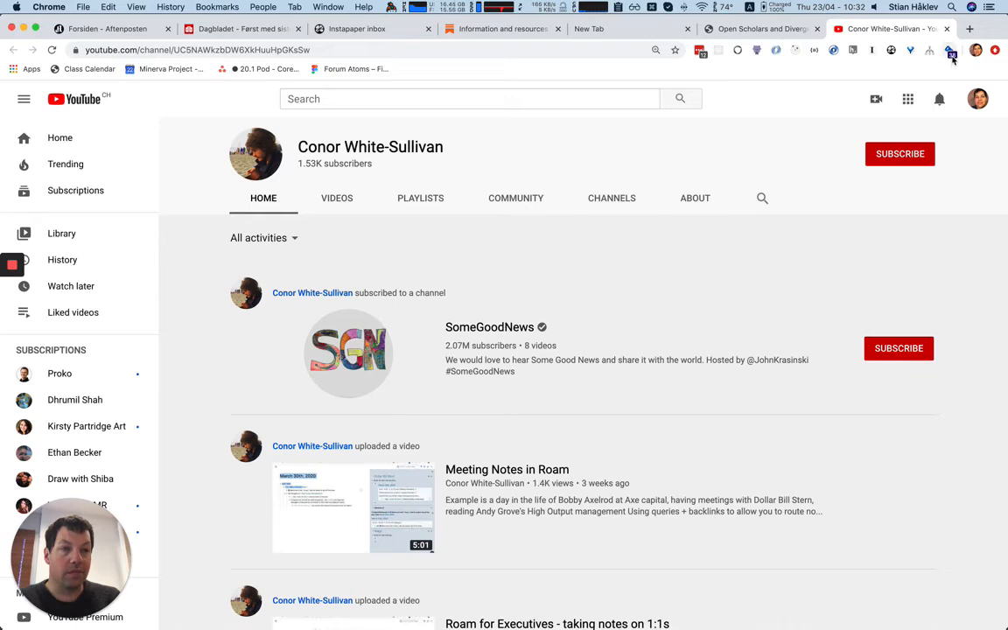
mouse_move(952, 55)
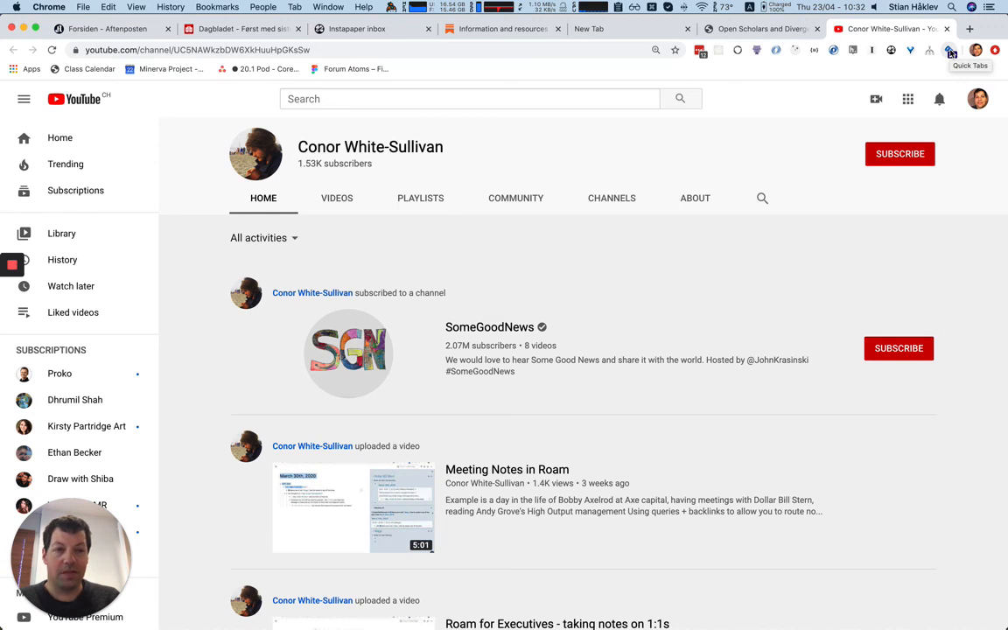
mouse_move(683, 237)
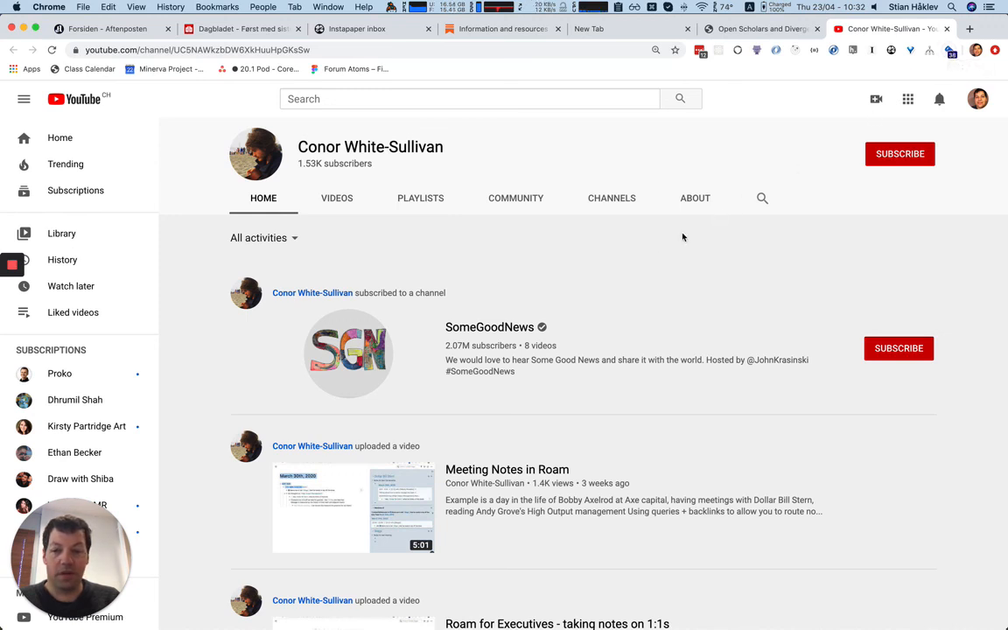